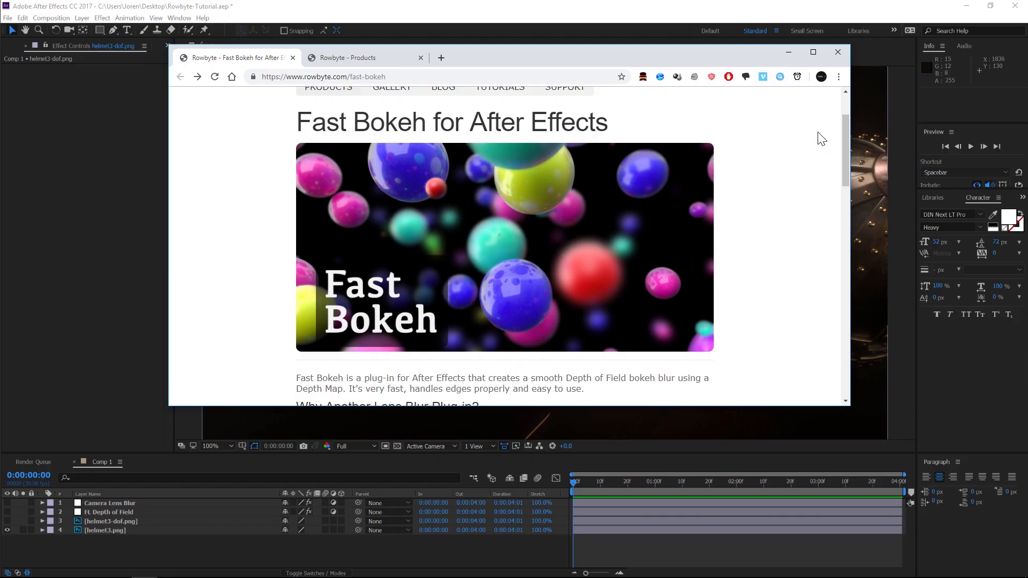
{"action": "mouse_move", "coordinate": [796, 221]}
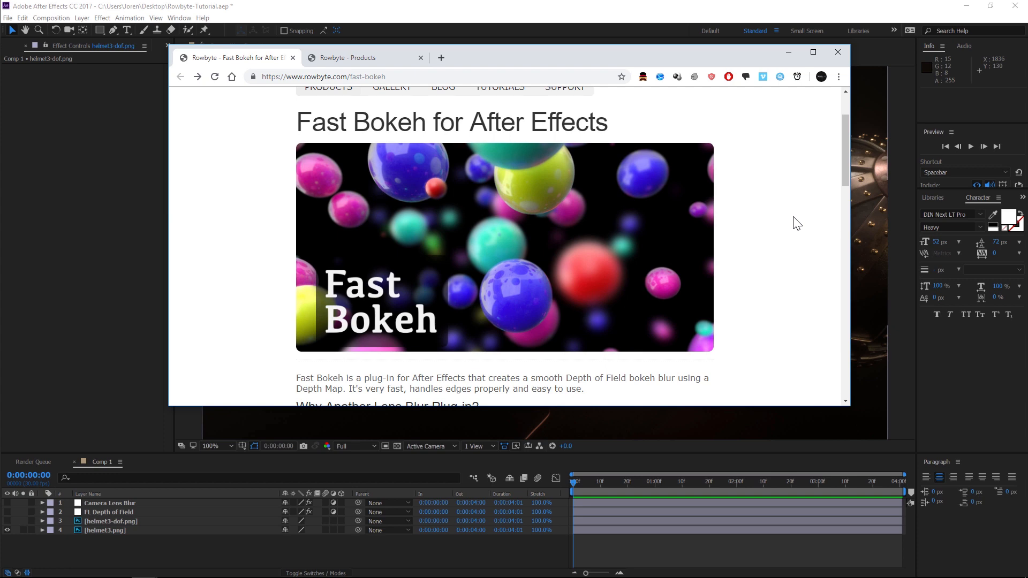
{"action": "mouse_move", "coordinate": [765, 268]}
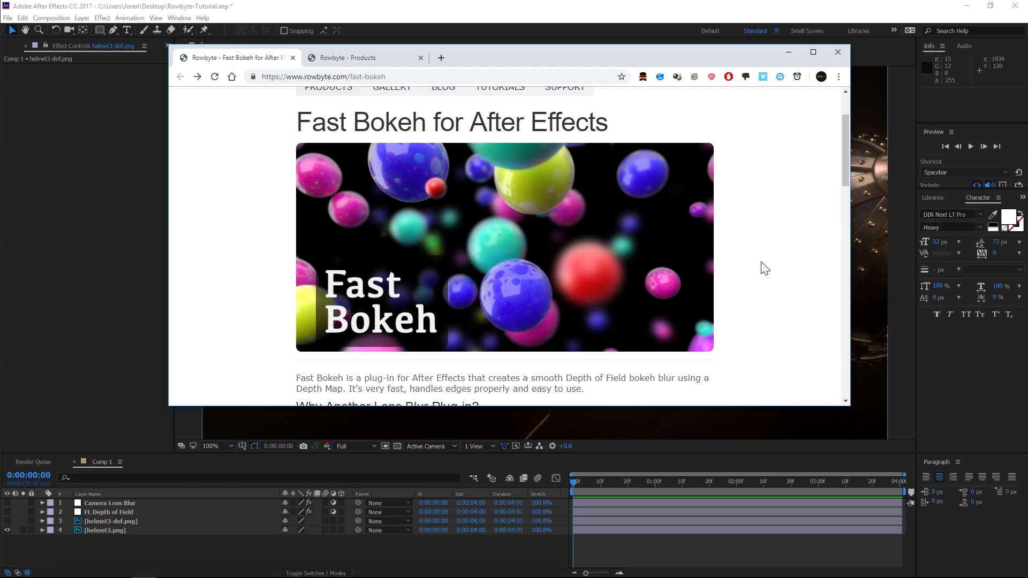
{"action": "mouse_move", "coordinate": [768, 271]}
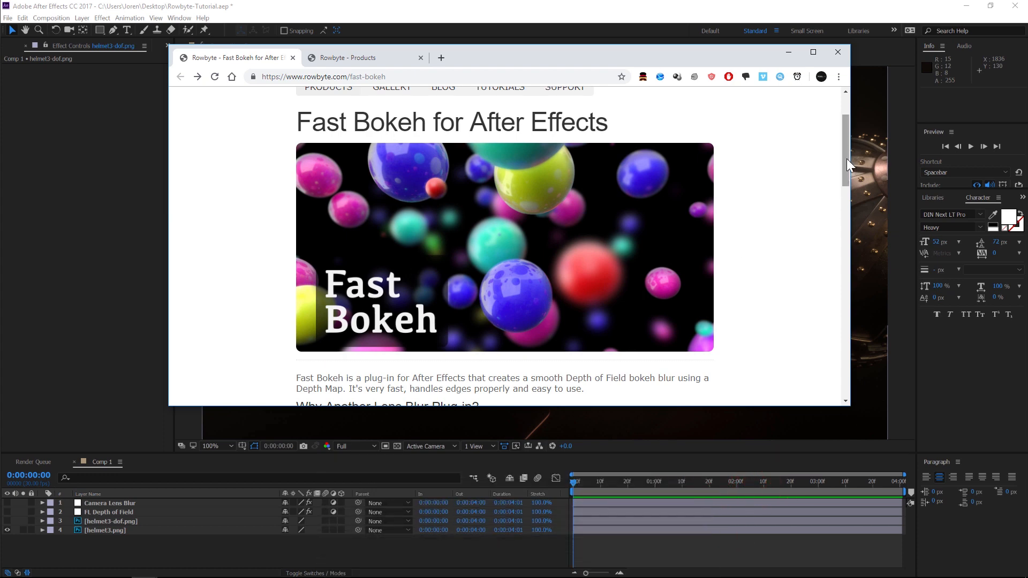
- Browse the Rowbyte products page and the Fast Bokeh product page
{"action": "scroll", "scroll_direction": "down", "scroll_amount": 3}
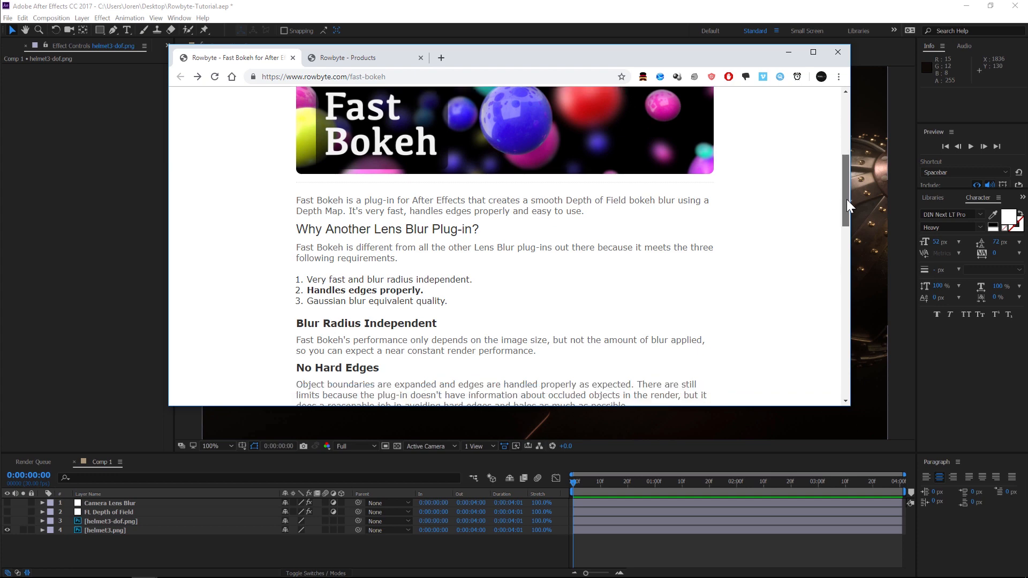
{"action": "scroll", "scroll_direction": "down", "scroll_amount": 3}
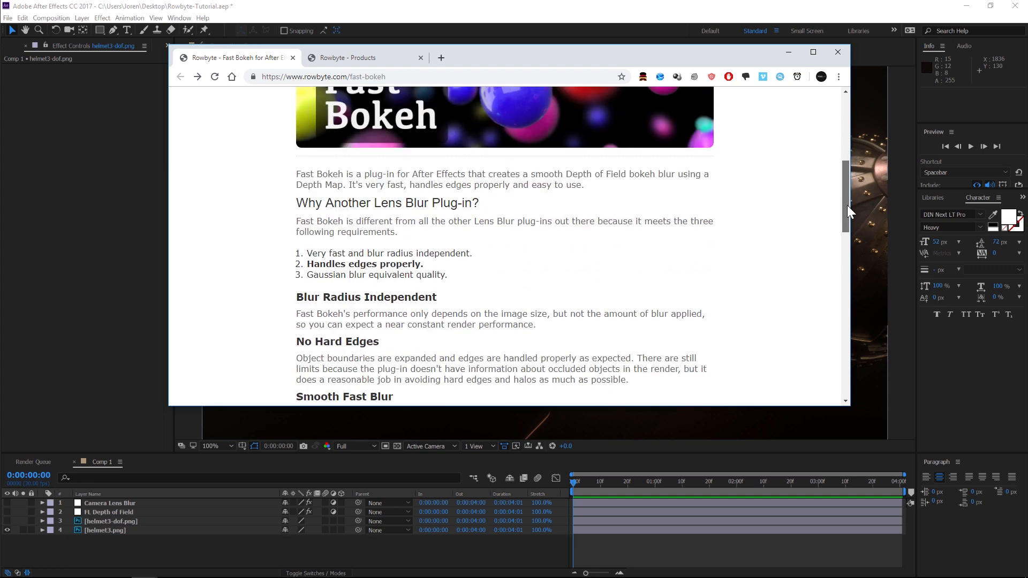
{"action": "scroll", "scroll_direction": "up", "scroll_amount": 3}
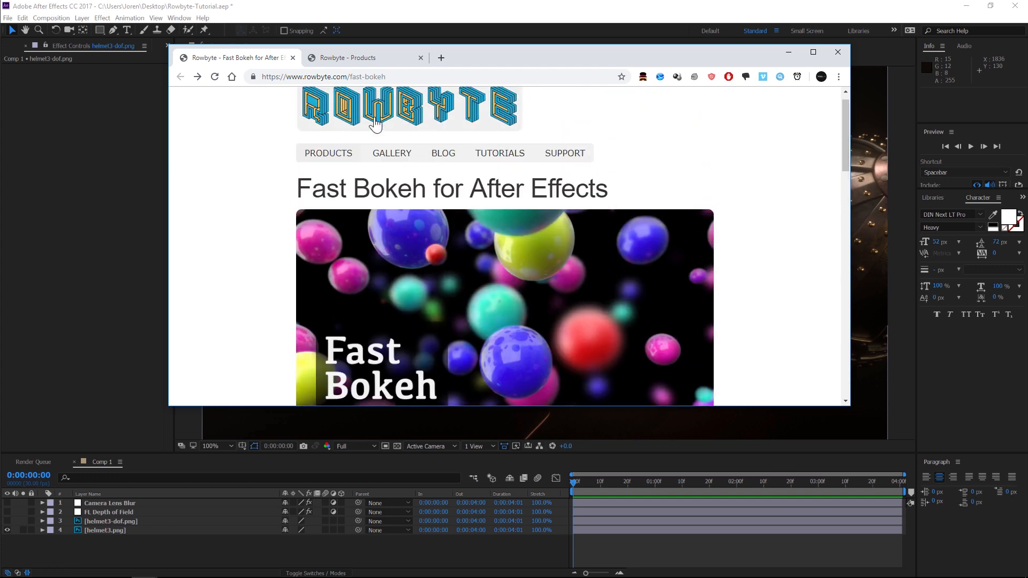
{"action": "left_click", "coordinate": [360, 58]}
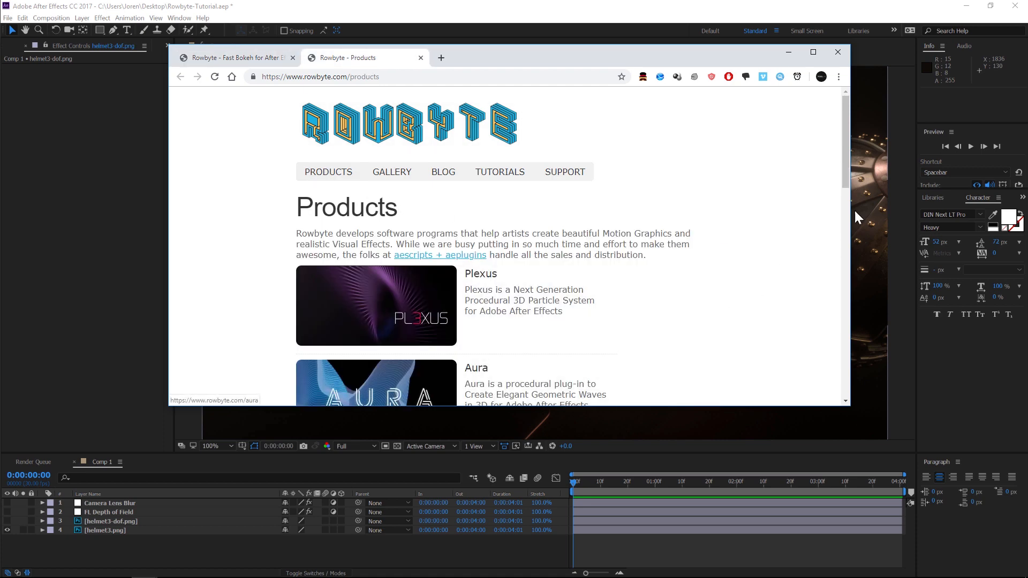
{"action": "scroll", "scroll_direction": "down", "scroll_amount": 3}
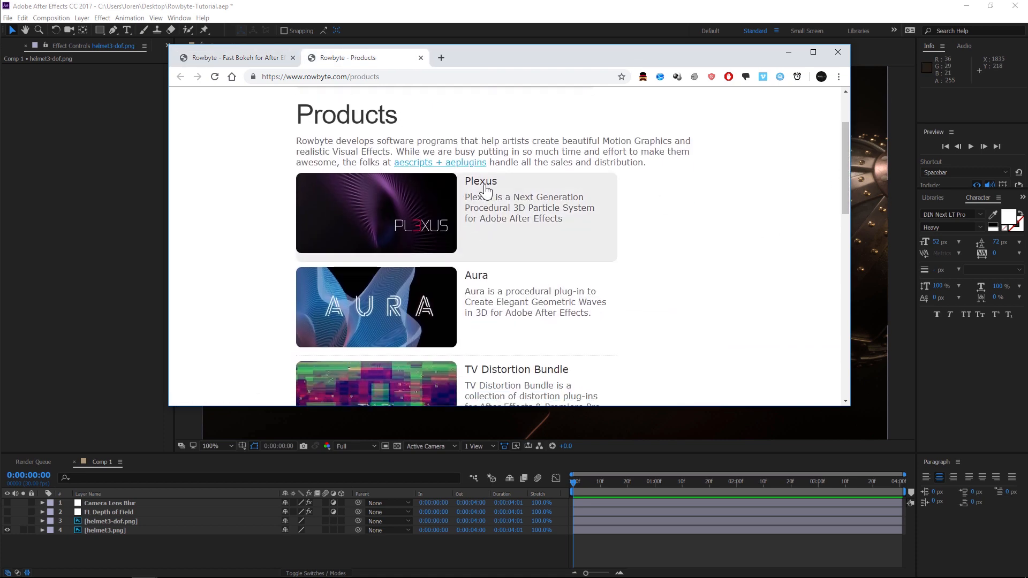
{"action": "left_click", "coordinate": [233, 57]}
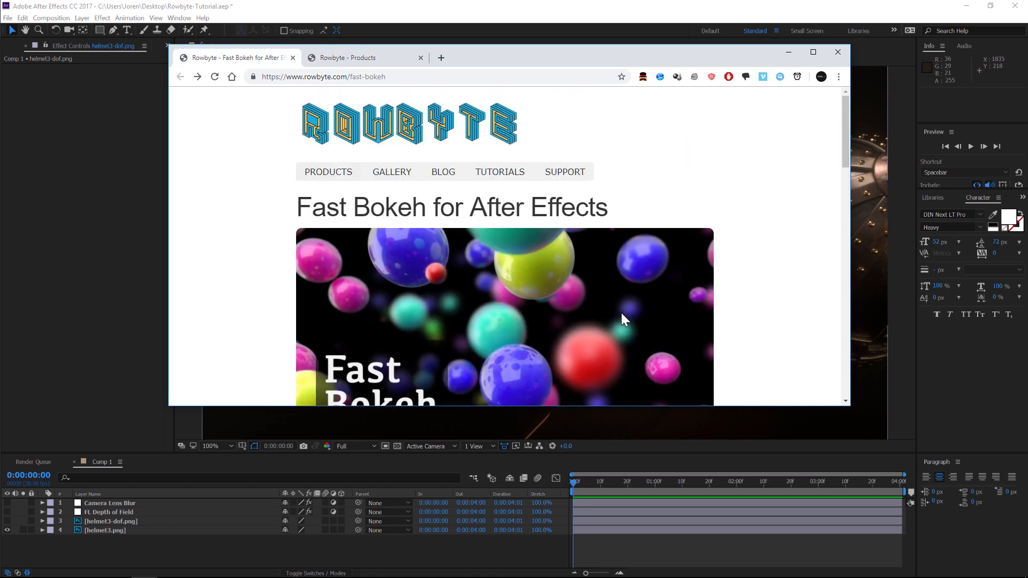
{"action": "scroll", "scroll_direction": "down", "scroll_amount": 3}
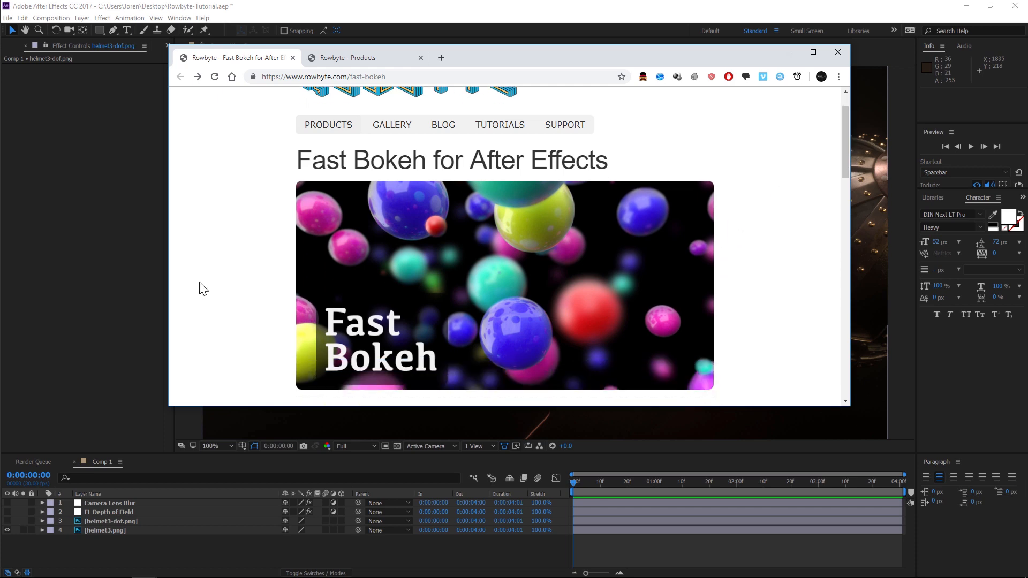
{"action": "mouse_move", "coordinate": [348, 266]}
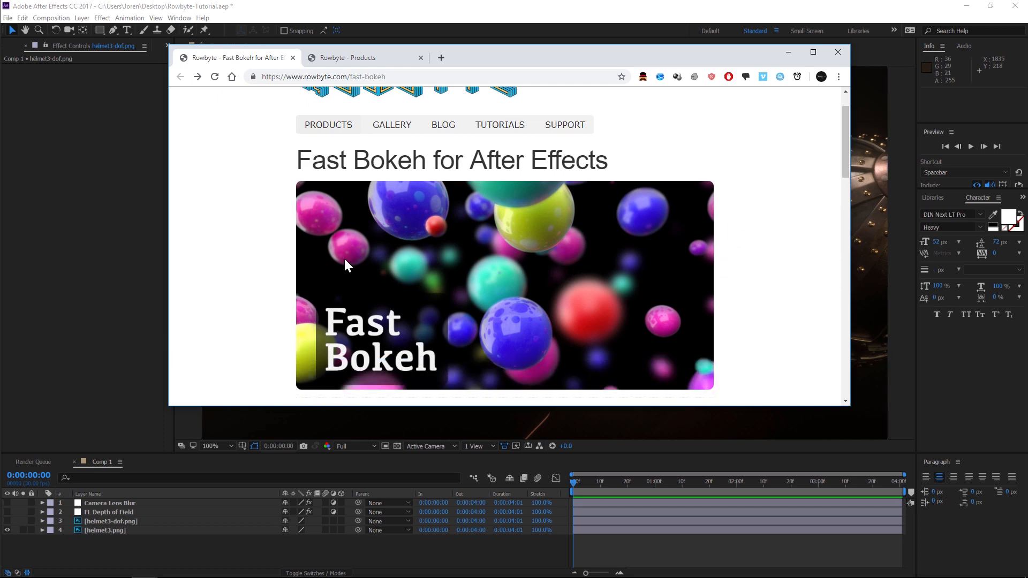
- Back in After Effects, select helmet3.png and enable the FL Depth of Field layer
{"action": "left_click", "coordinate": [837, 51]}
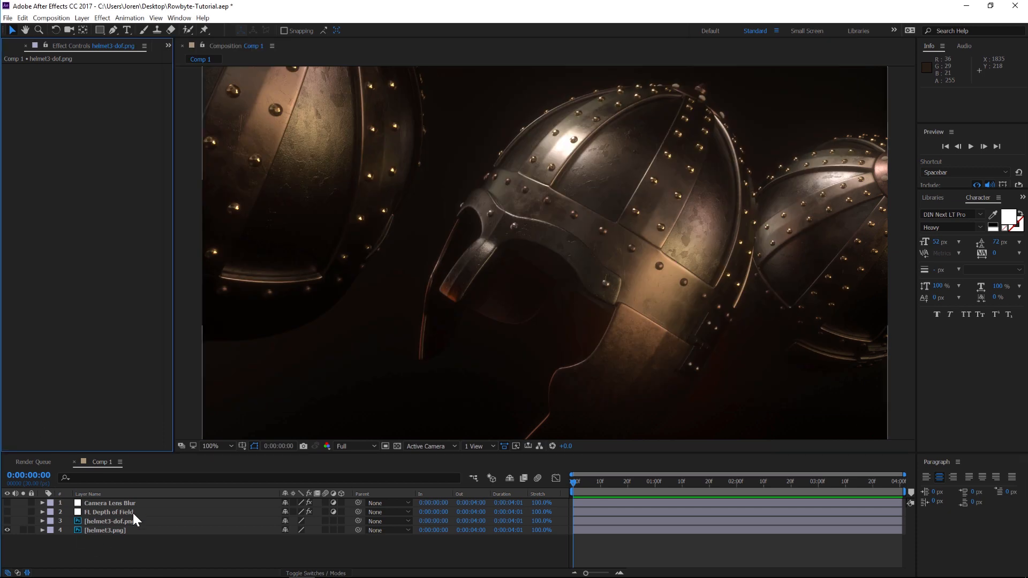
{"action": "left_click", "coordinate": [109, 503]}
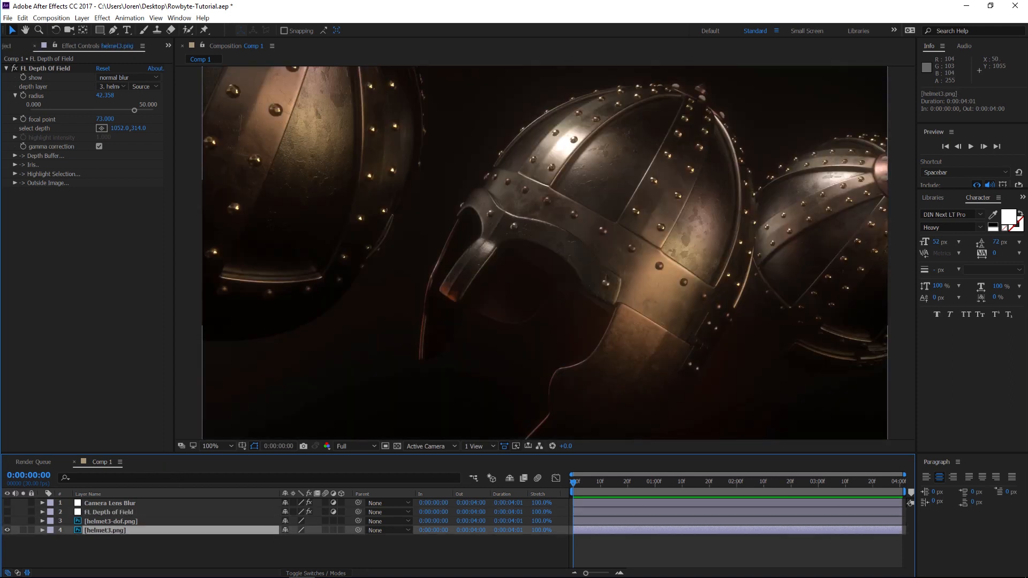
{"action": "left_click", "coordinate": [109, 512]}
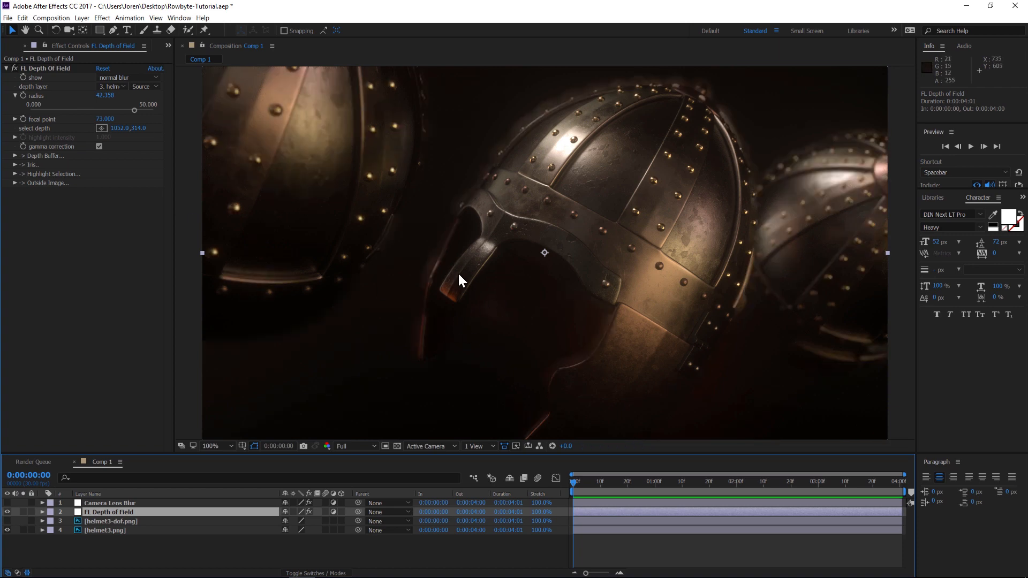
{"action": "mouse_move", "coordinate": [488, 164]}
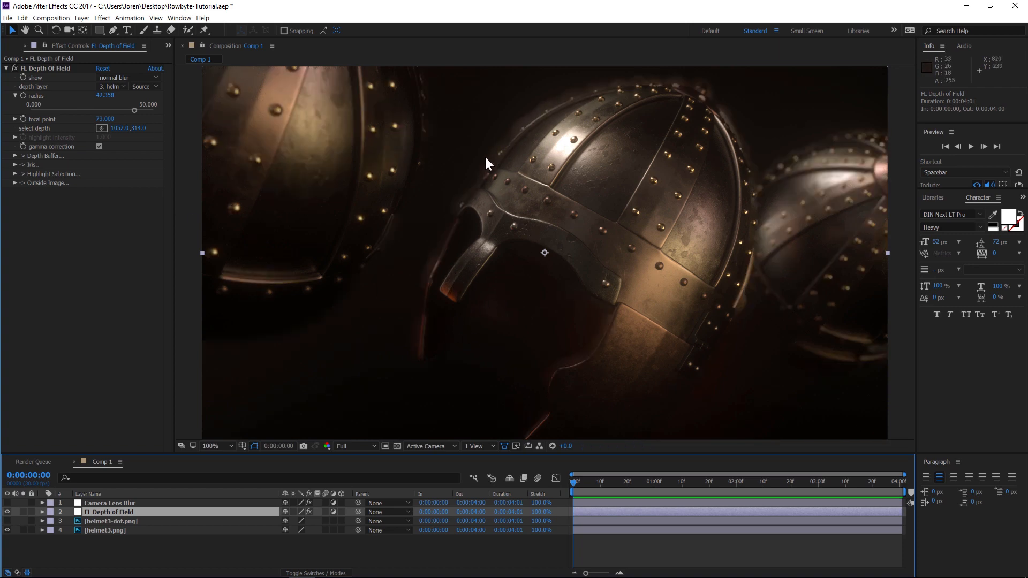
{"action": "mouse_move", "coordinate": [574, 97]}
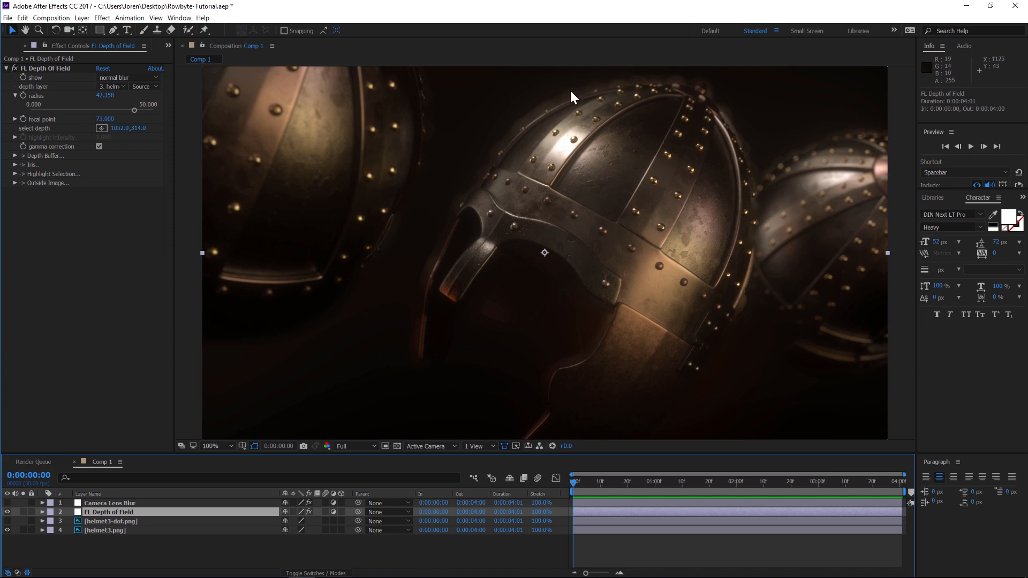
{"action": "mouse_move", "coordinate": [105, 507]}
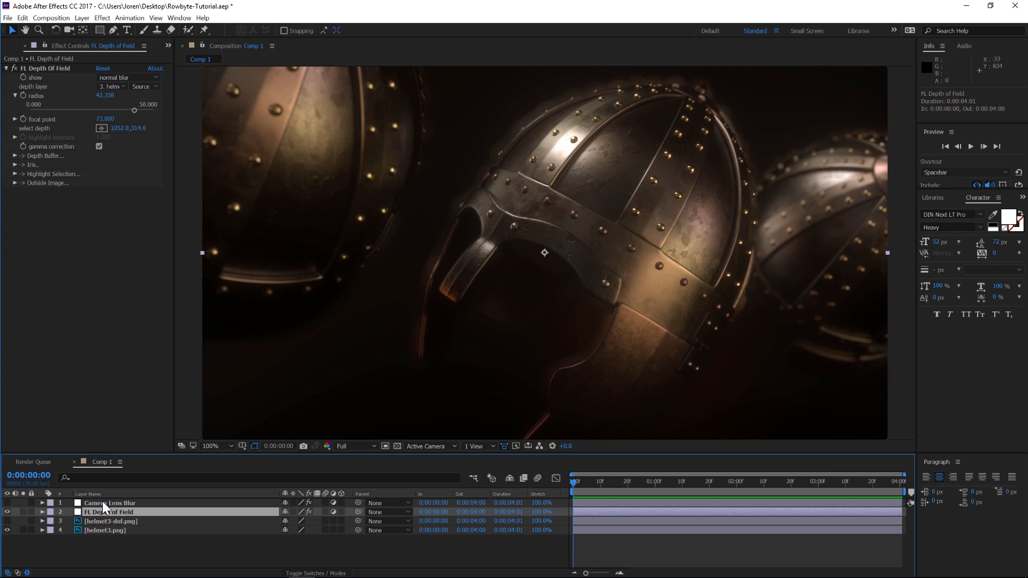
- Enable Camera Lens Blur, lower its blur radius to 31, then hide the blur layers
{"action": "left_click", "coordinate": [109, 503]}
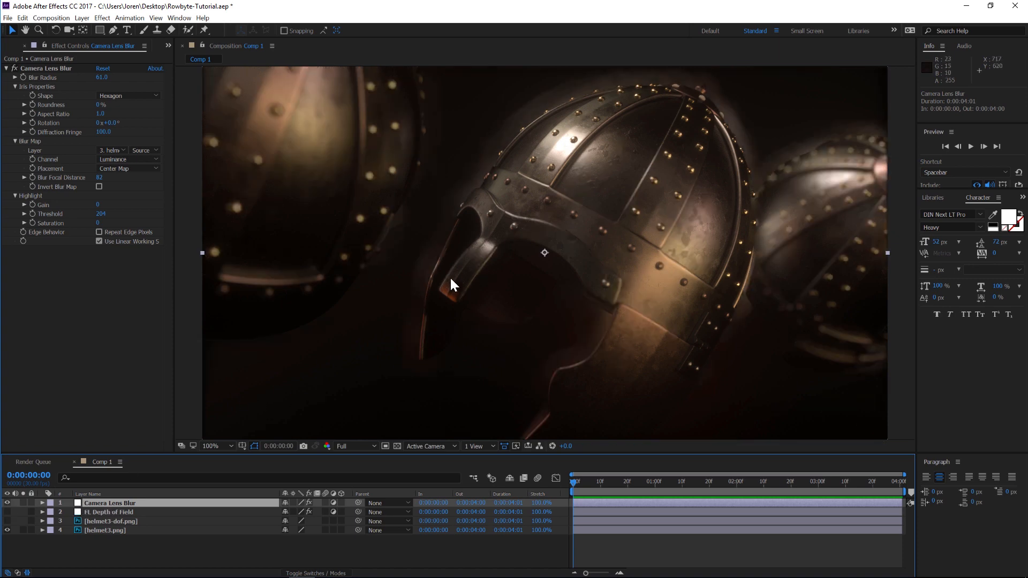
{"action": "mouse_move", "coordinate": [508, 129]}
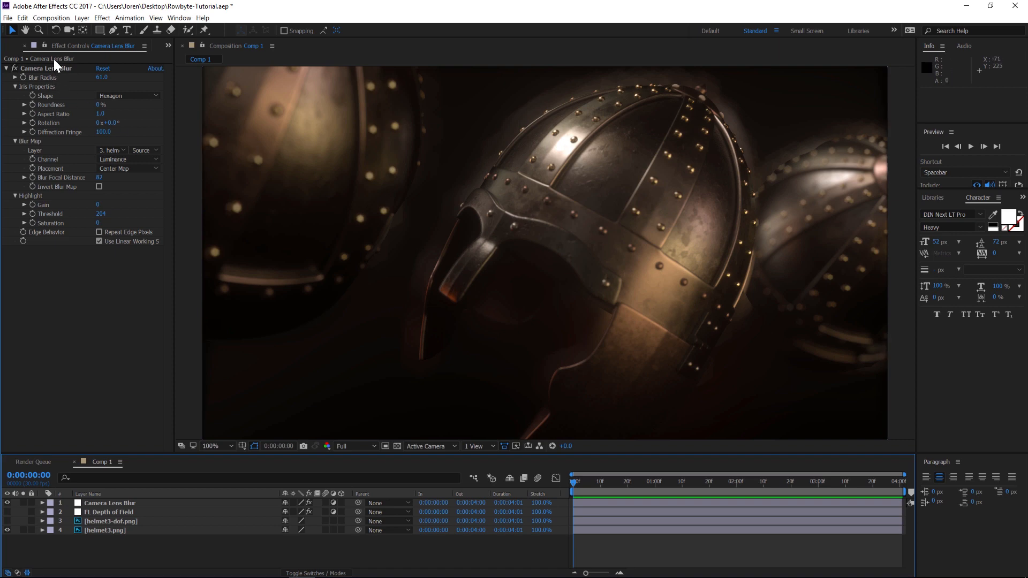
{"action": "left_click_drag", "start_coordinate": [102, 77], "coordinate": [102, 76]}
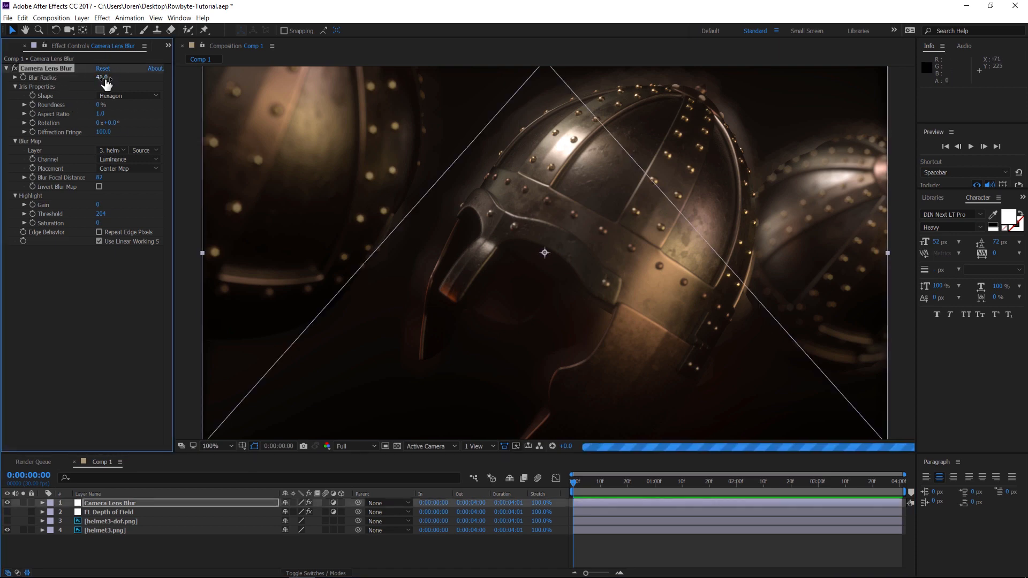
{"action": "left_click_drag", "start_coordinate": [102, 77], "coordinate": [101, 86]}
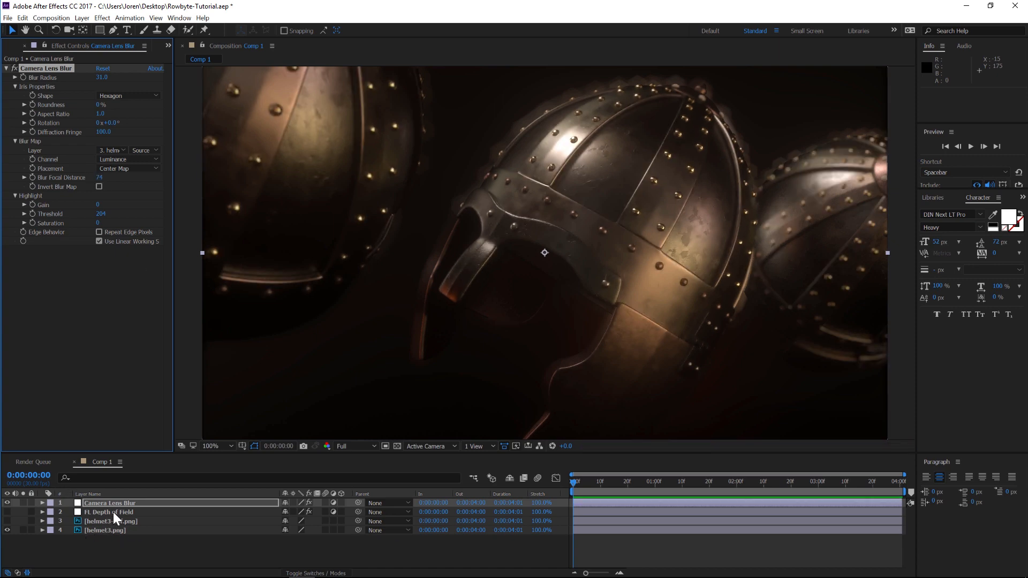
{"action": "left_click", "coordinate": [109, 512]}
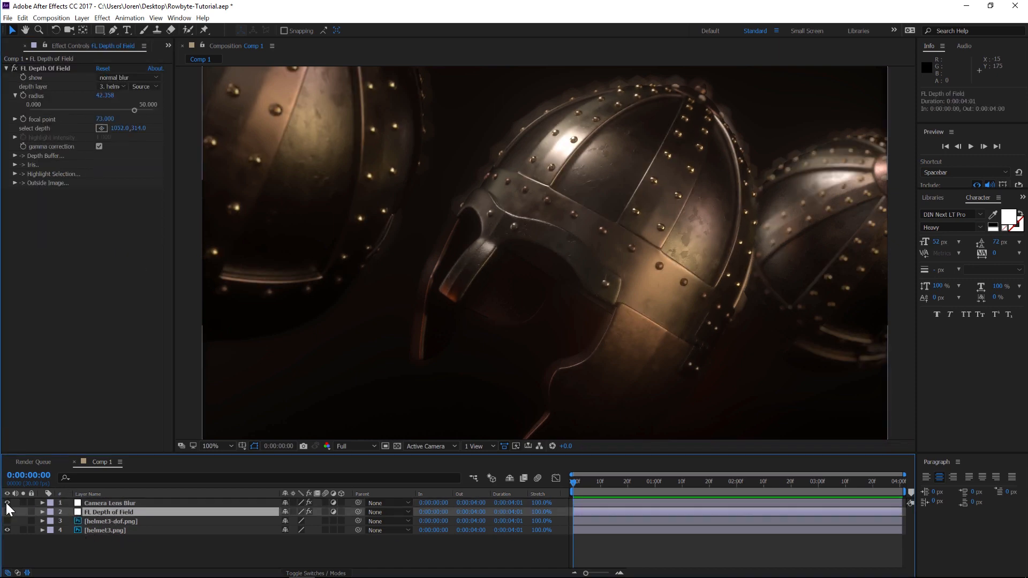
- Create a new adjustment layer and apply Fast Bokeh, found by searching 'fast bo'
{"action": "left_click", "coordinate": [81, 17]}
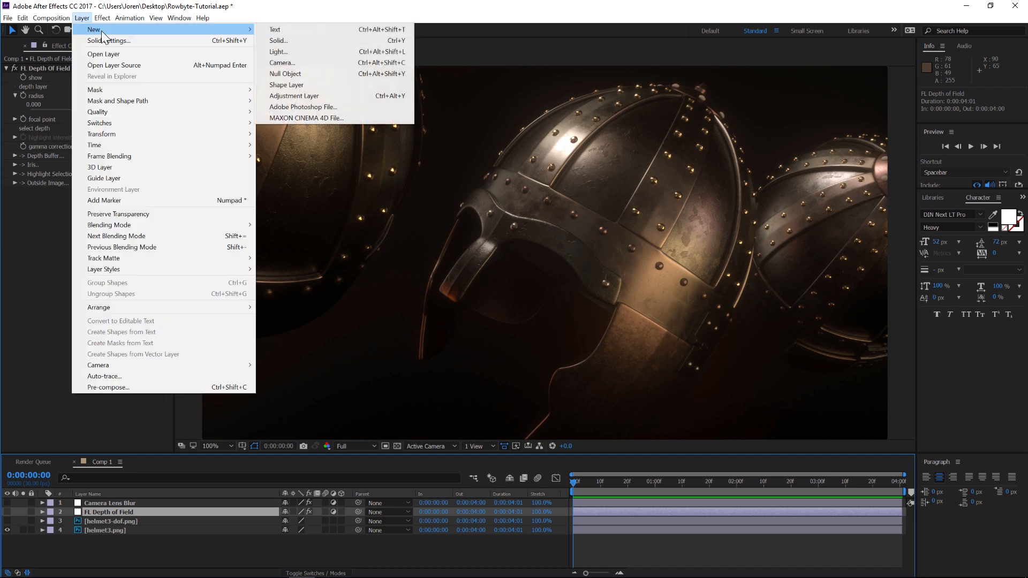
{"action": "left_click", "coordinate": [294, 95]}
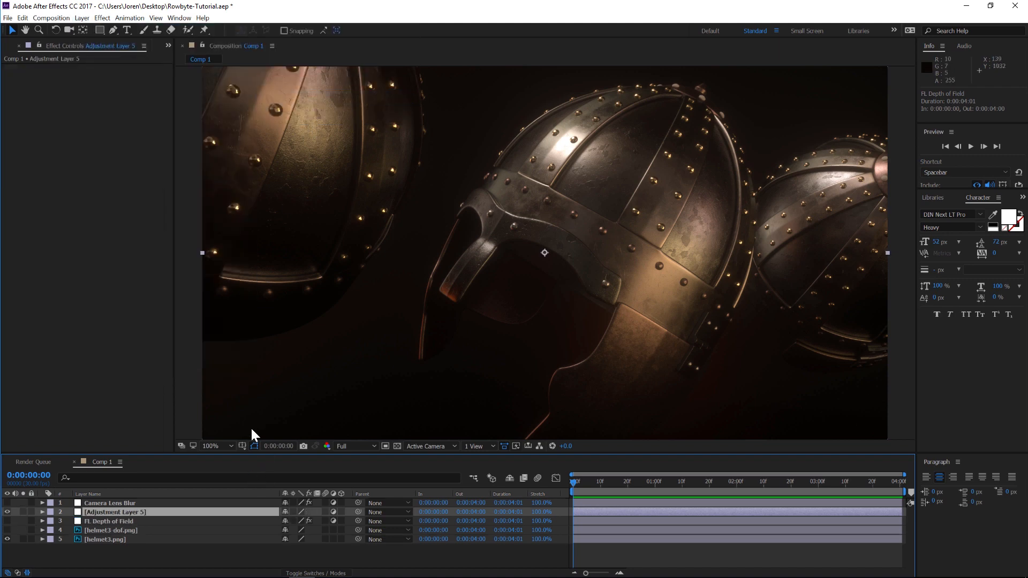
{"action": "type", "text": "fast bo"}
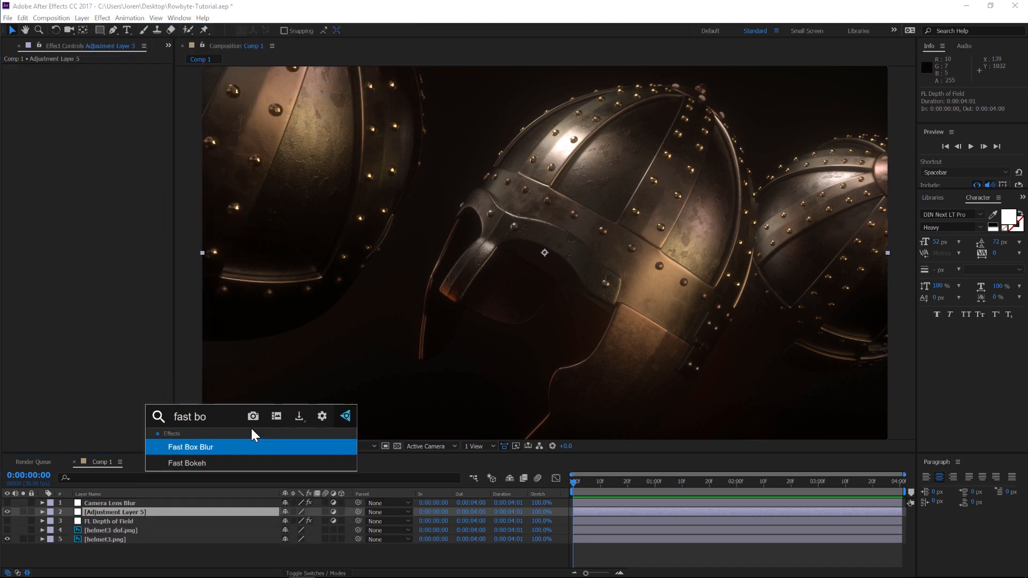
{"action": "double_click", "coordinate": [187, 463]}
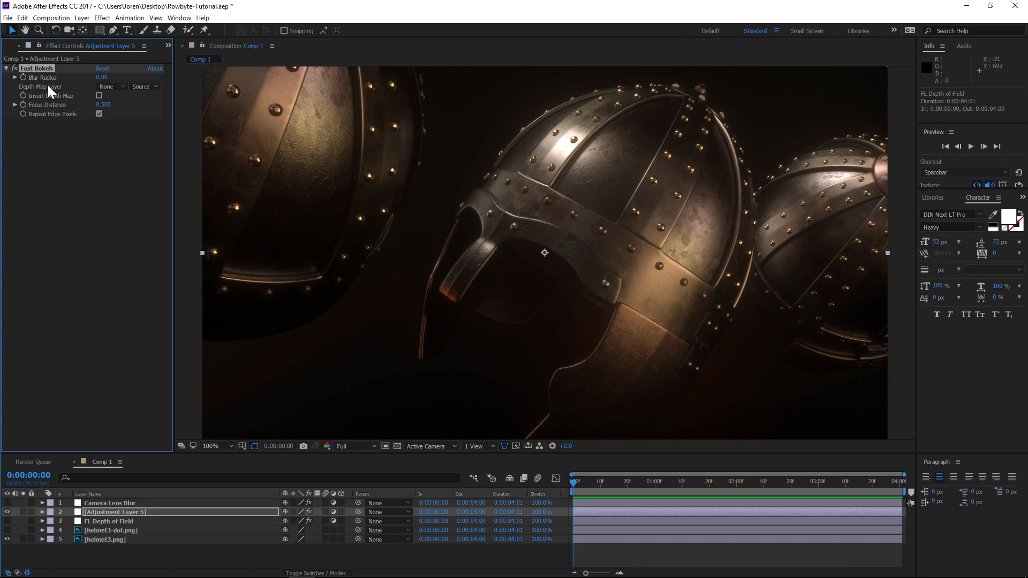
{"action": "mouse_move", "coordinate": [85, 407]}
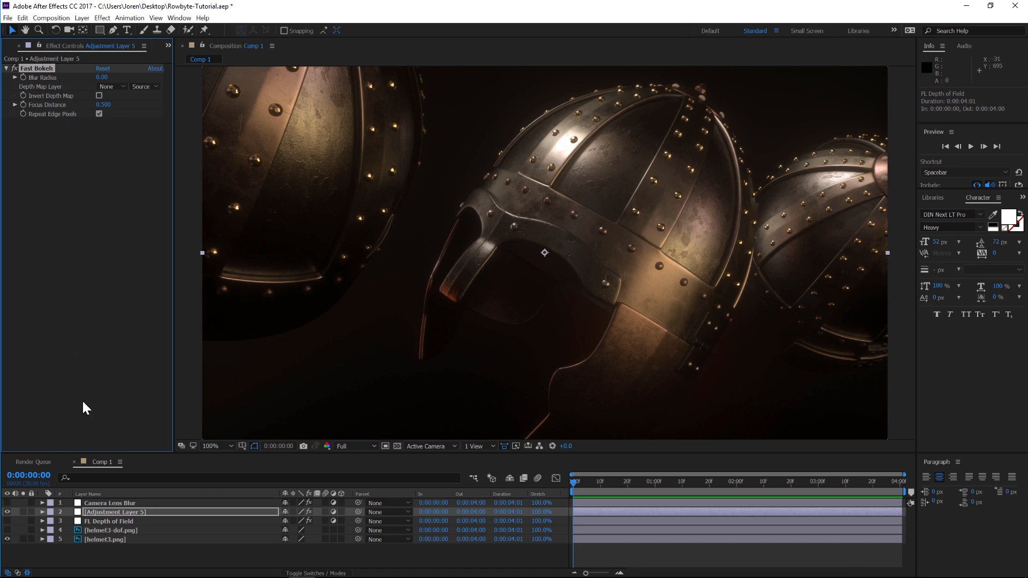
{"action": "mouse_move", "coordinate": [60, 90]}
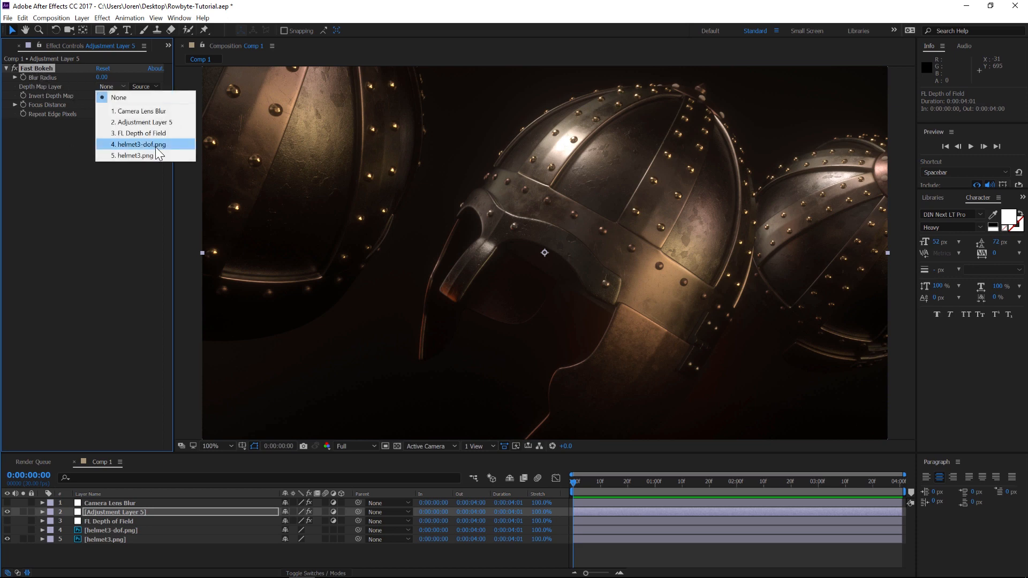
- Set Fast Bokeh's depth map to helmet3-dof.png, blur radius 70, focus distance 0.3
{"action": "left_click", "coordinate": [138, 144]}
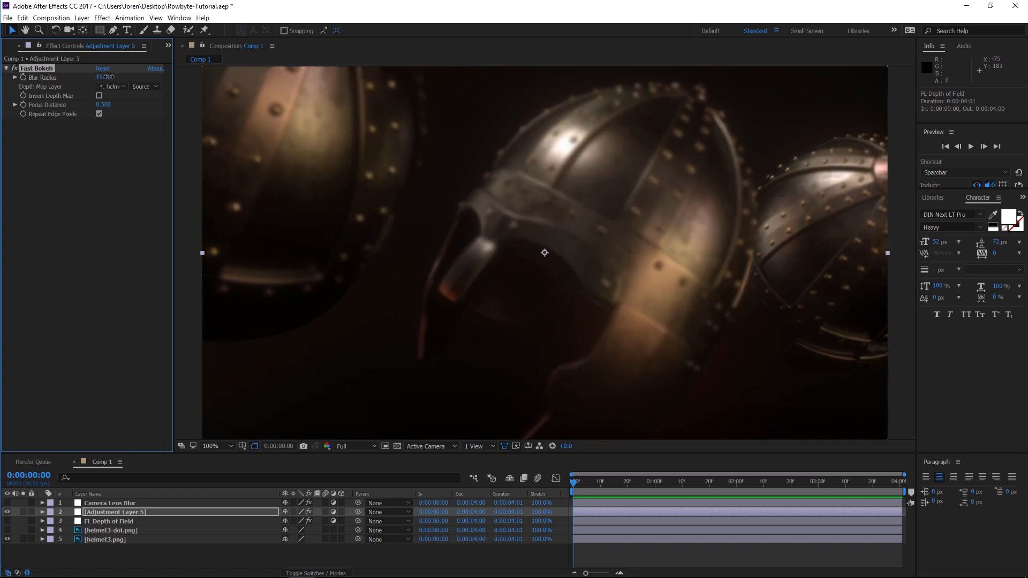
{"action": "left_click_drag", "start_coordinate": [105, 77], "coordinate": [96, 76]}
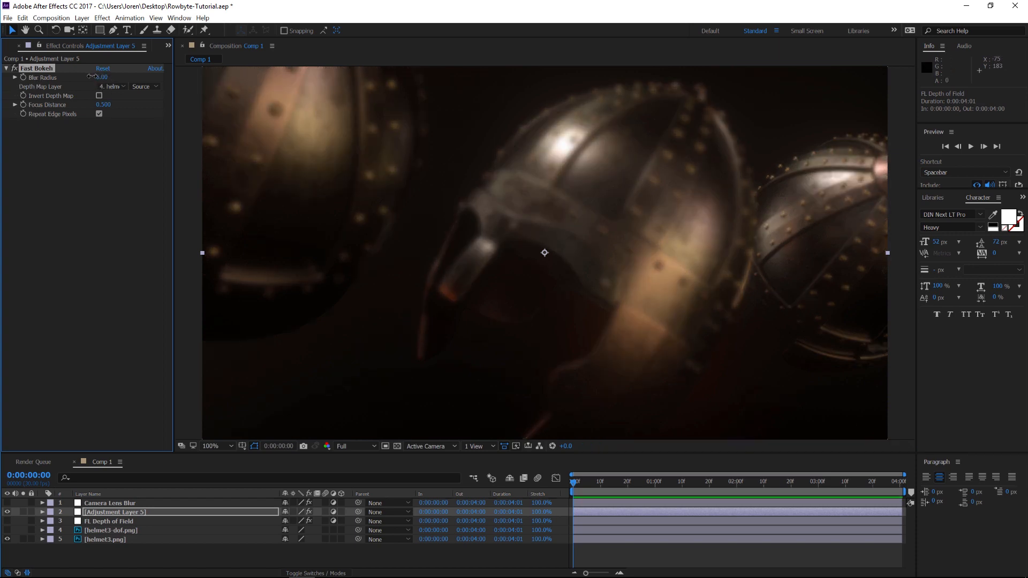
{"action": "left_click_drag", "start_coordinate": [96, 77], "coordinate": [103, 77]}
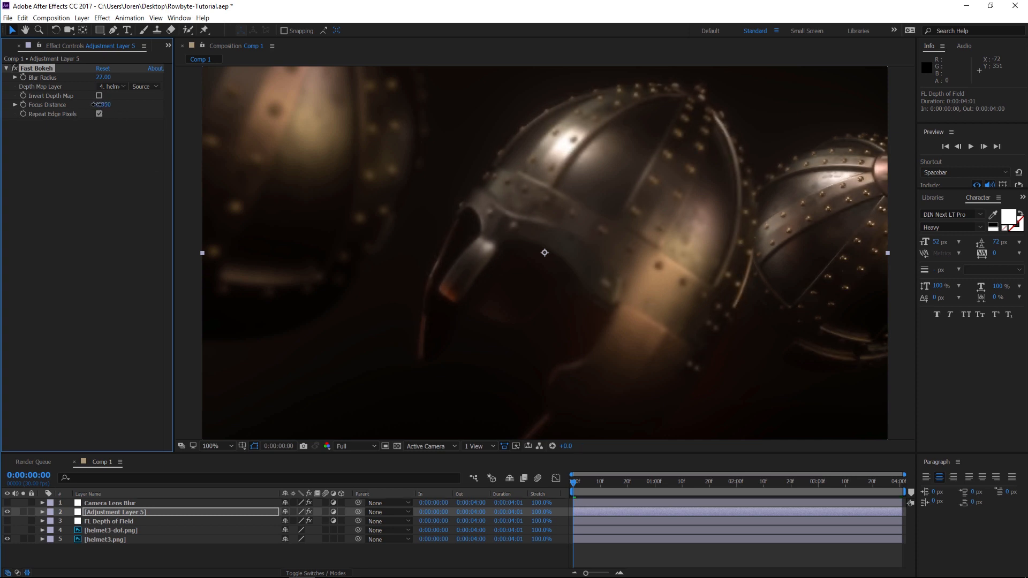
{"action": "left_click_drag", "start_coordinate": [102, 104], "coordinate": [103, 105]}
{"action": "type", "text": "0.250"}
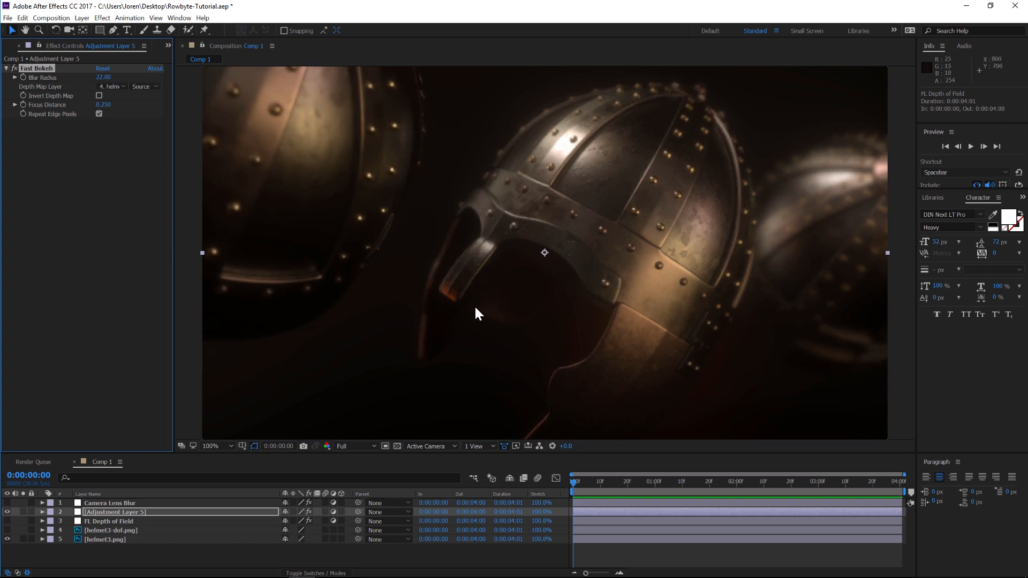
{"action": "left_click_drag", "start_coordinate": [104, 104], "coordinate": [108, 104]}
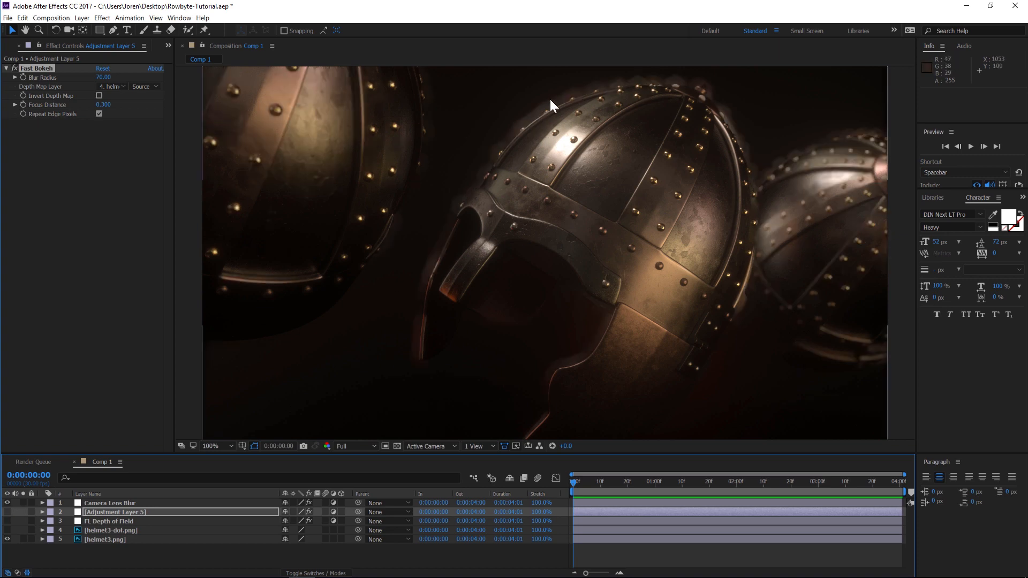
{"action": "mouse_move", "coordinate": [505, 233]}
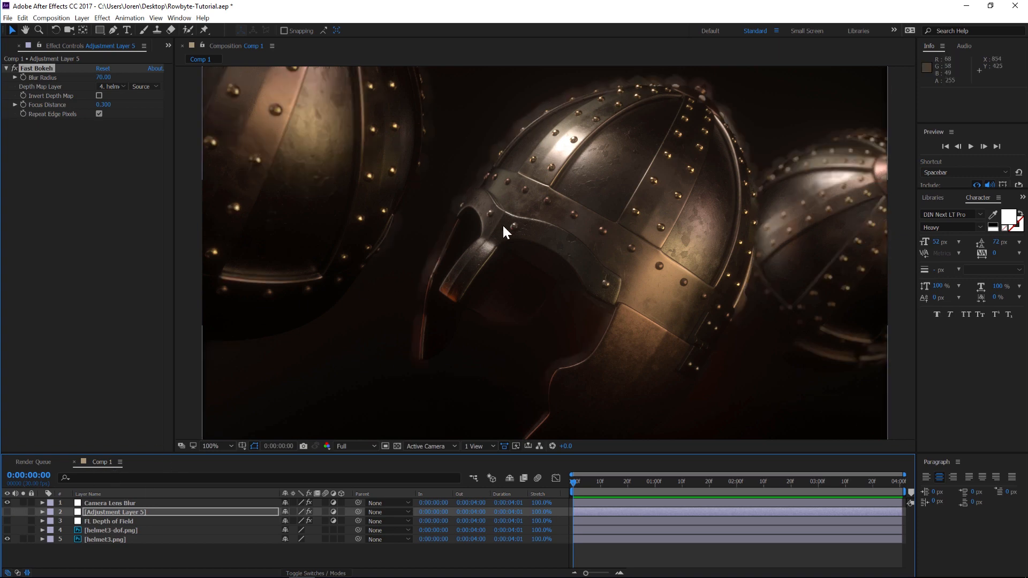
- Re-enable Adjustment Layer 5 and set Fast Bokeh's blur radius to 34
{"action": "left_click", "coordinate": [115, 512]}
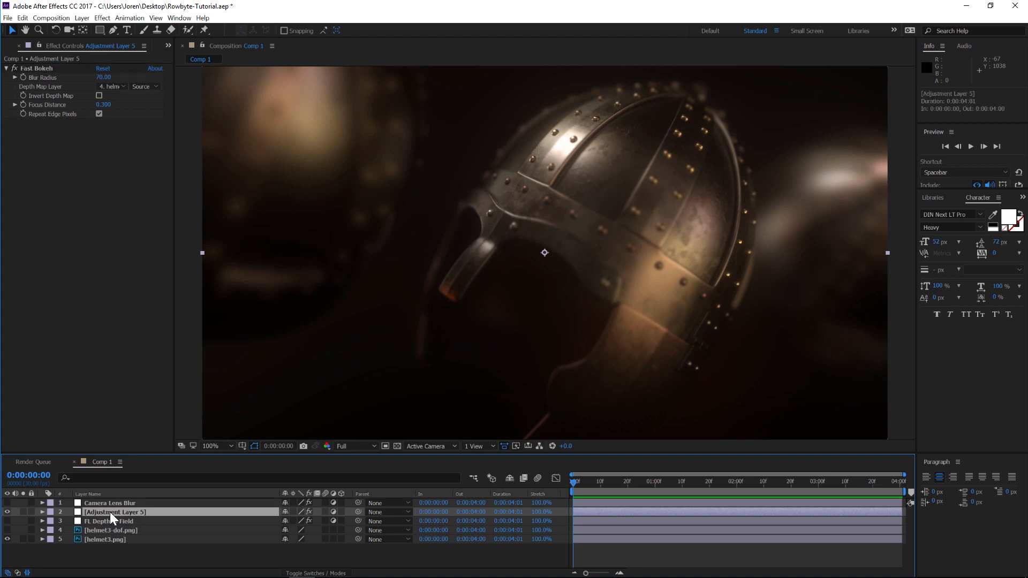
{"action": "mouse_move", "coordinate": [580, 102]}
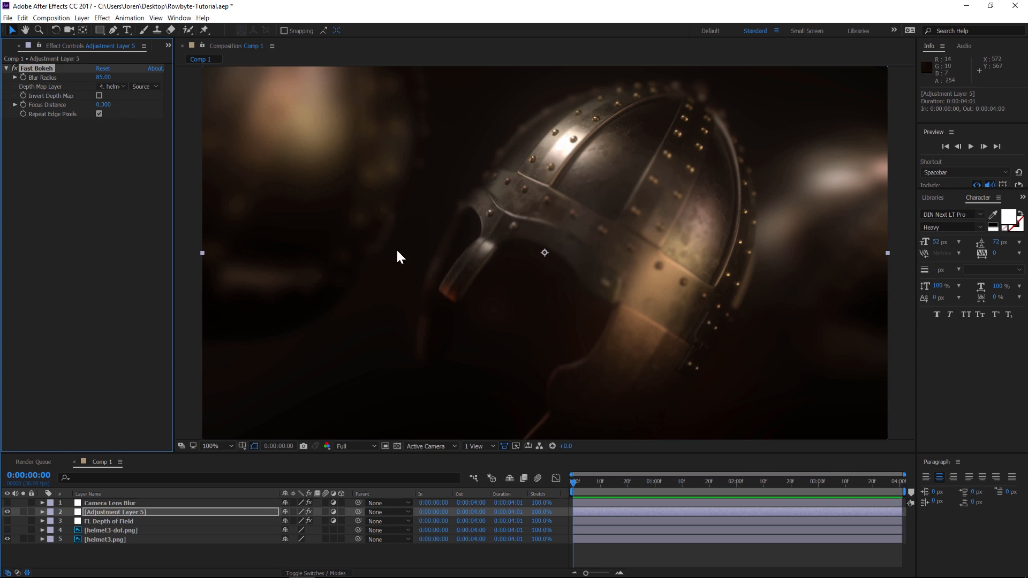
{"action": "left_click_drag", "start_coordinate": [103, 76], "coordinate": [78, 77]}
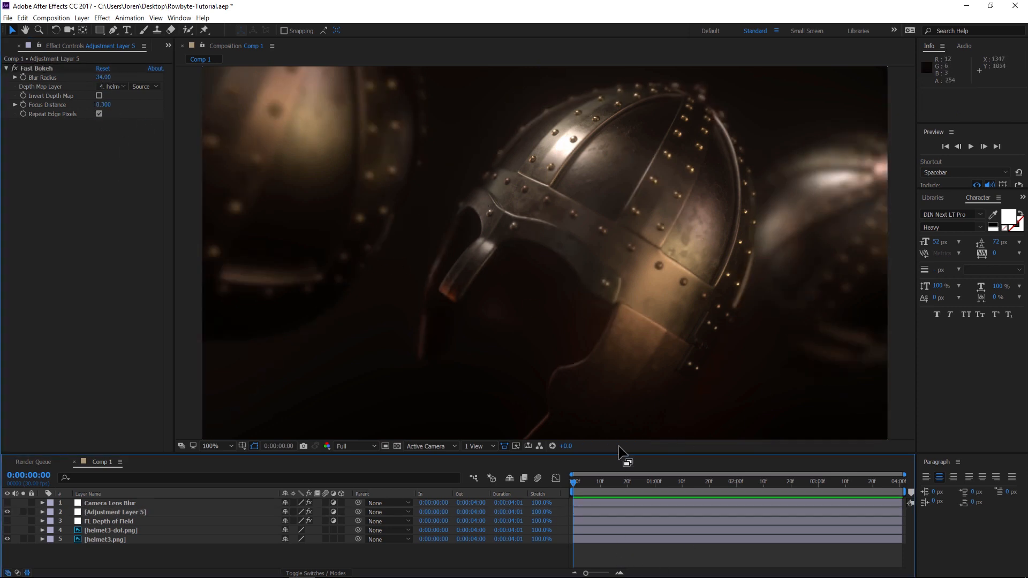
{"action": "mouse_move", "coordinate": [852, 254]}
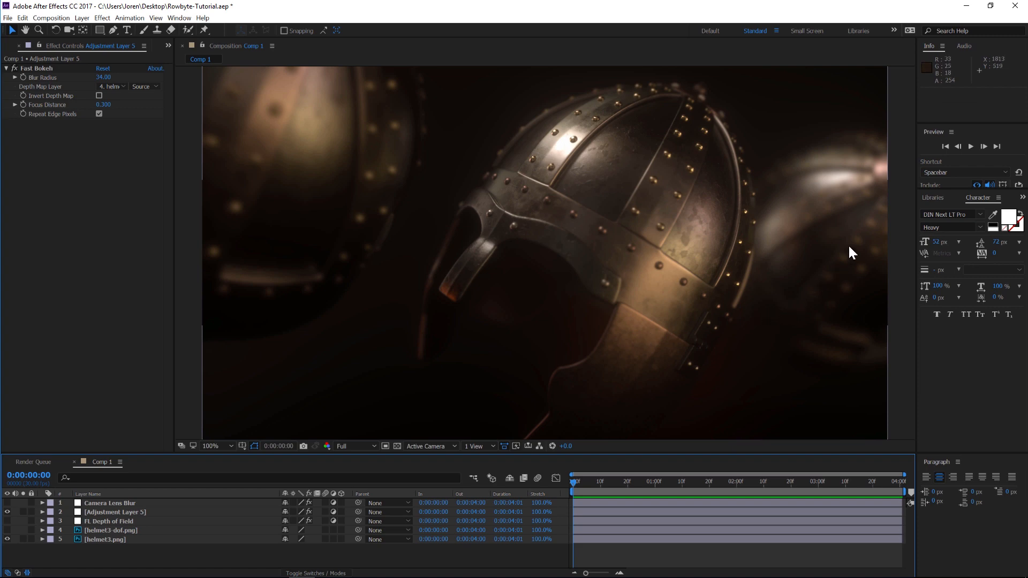
{"action": "mouse_move", "coordinate": [774, 397]}
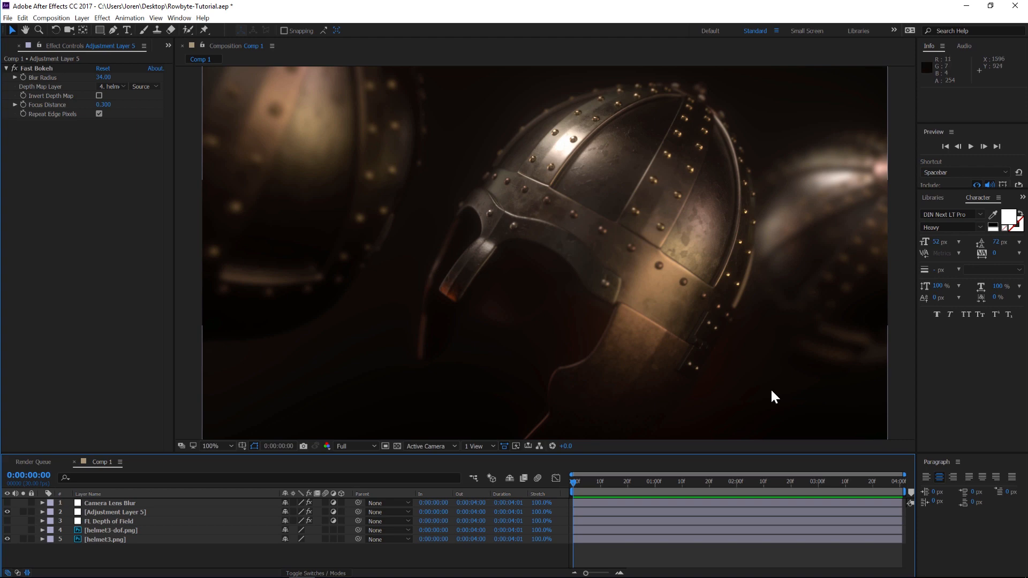
{"action": "mouse_move", "coordinate": [791, 403]}
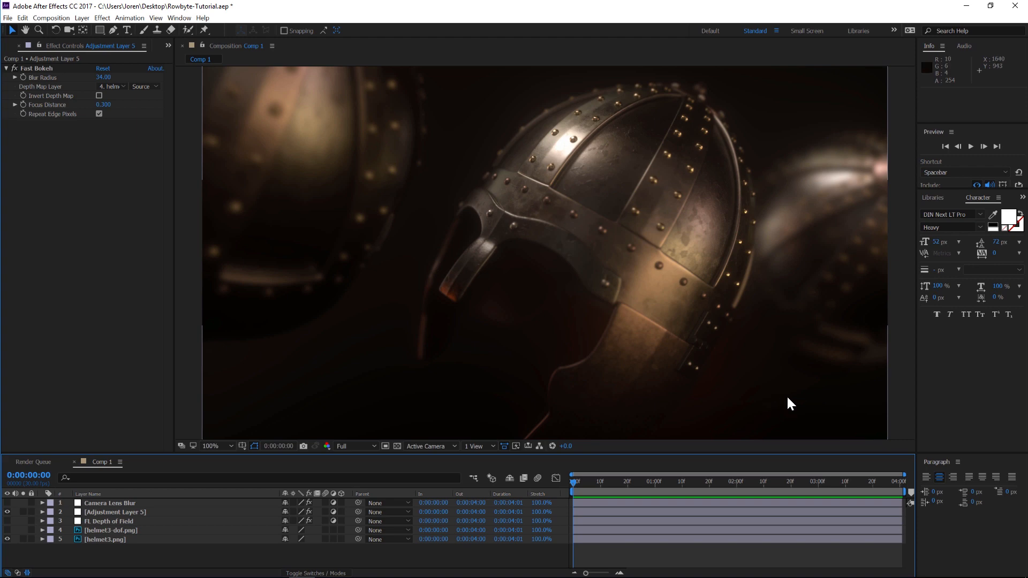
{"action": "mouse_move", "coordinate": [515, 208]}
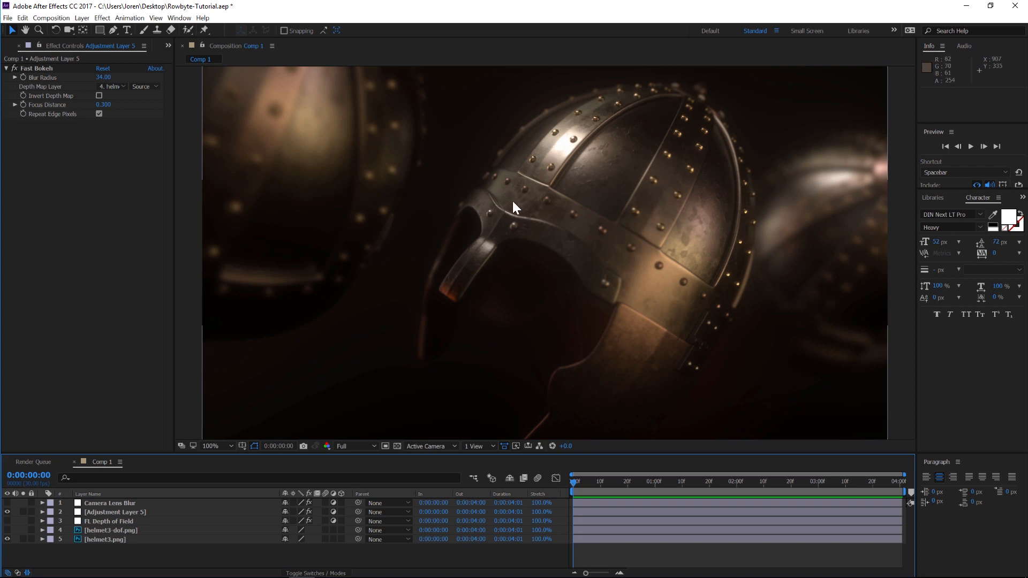
{"action": "mouse_move", "coordinate": [590, 146]}
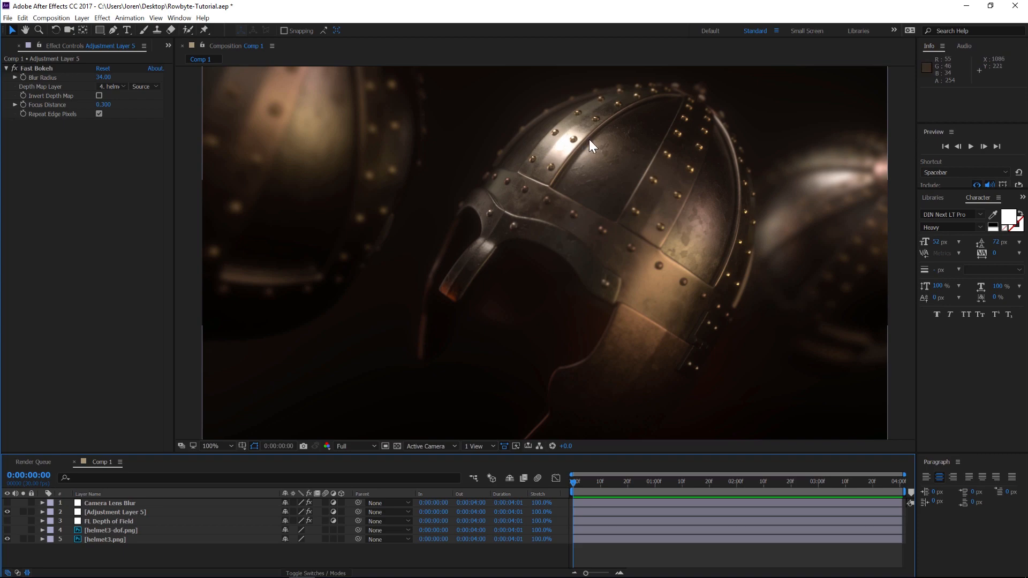